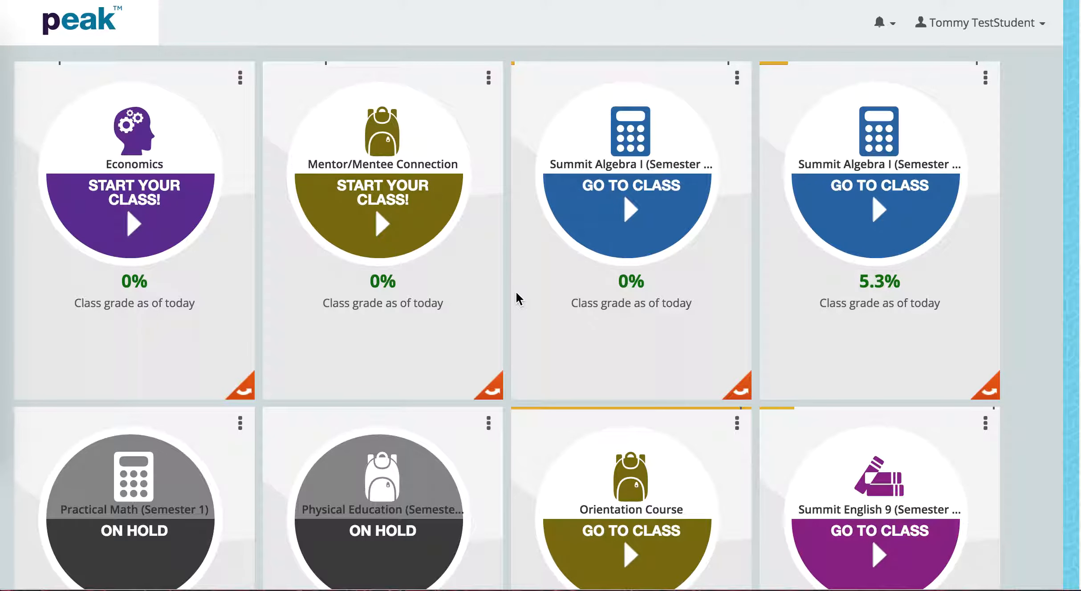
mouse_move(724, 316)
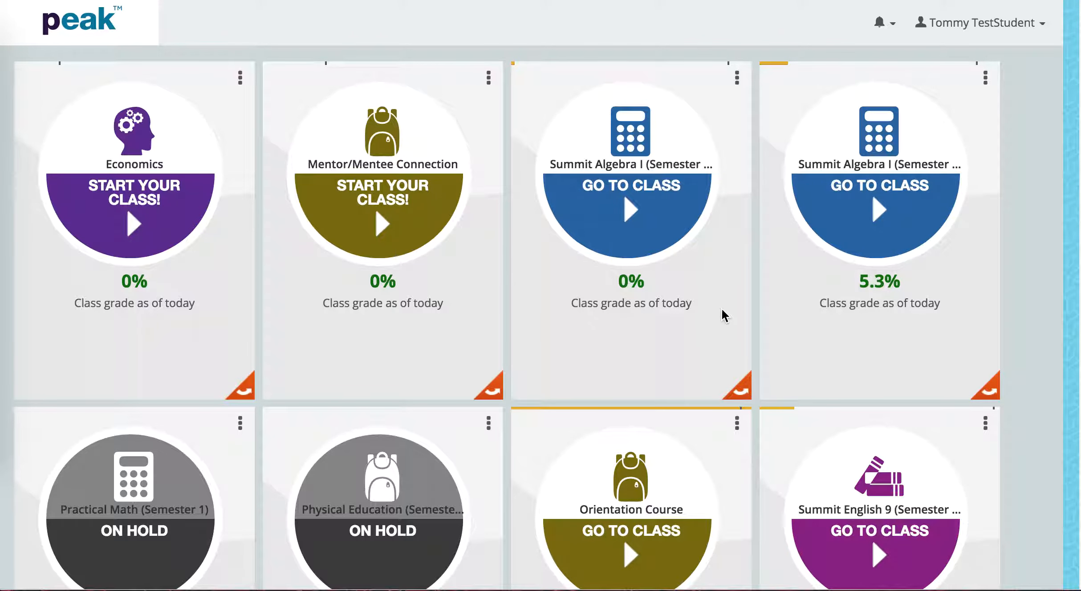
mouse_move(788, 294)
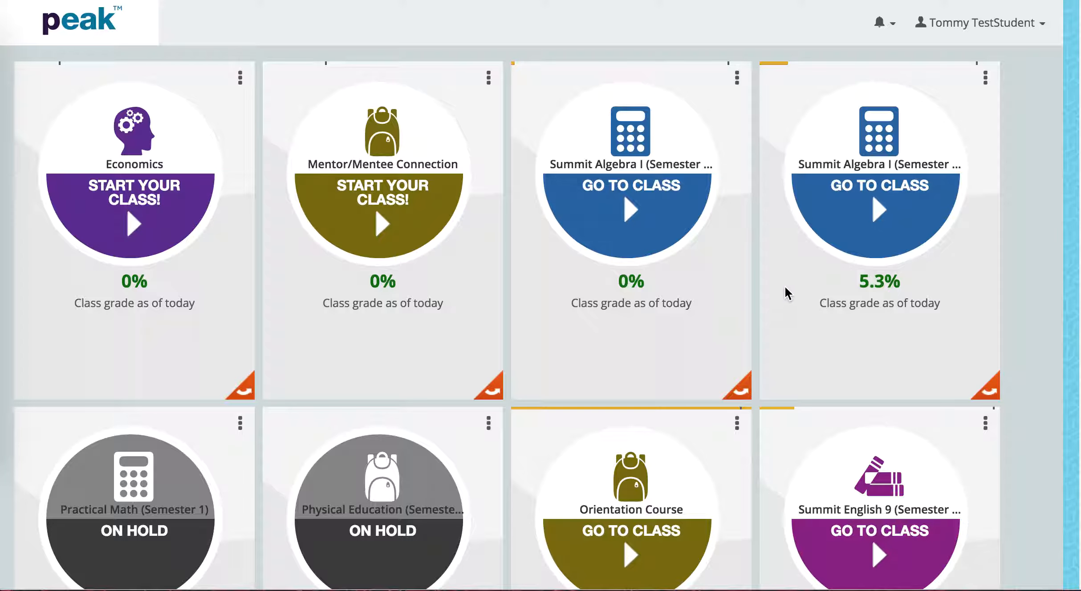
mouse_move(836, 270)
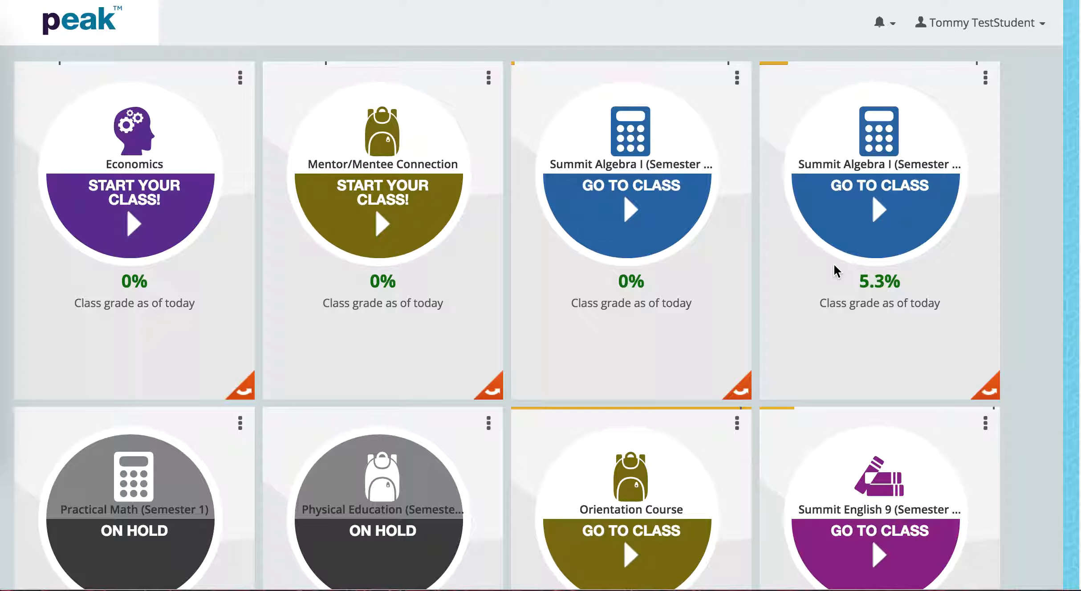
mouse_move(419, 269)
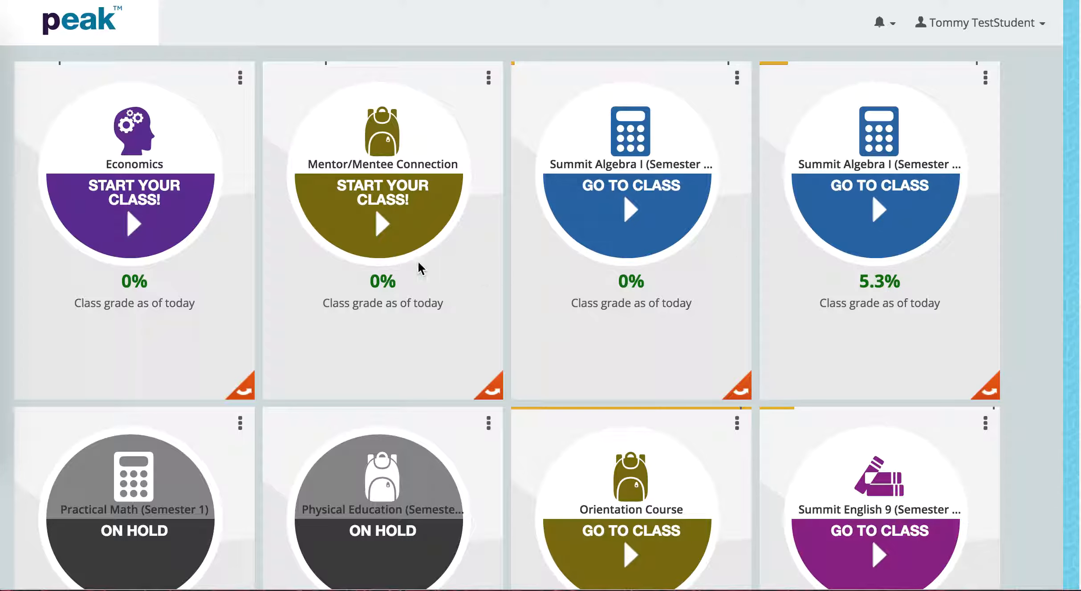
mouse_move(426, 284)
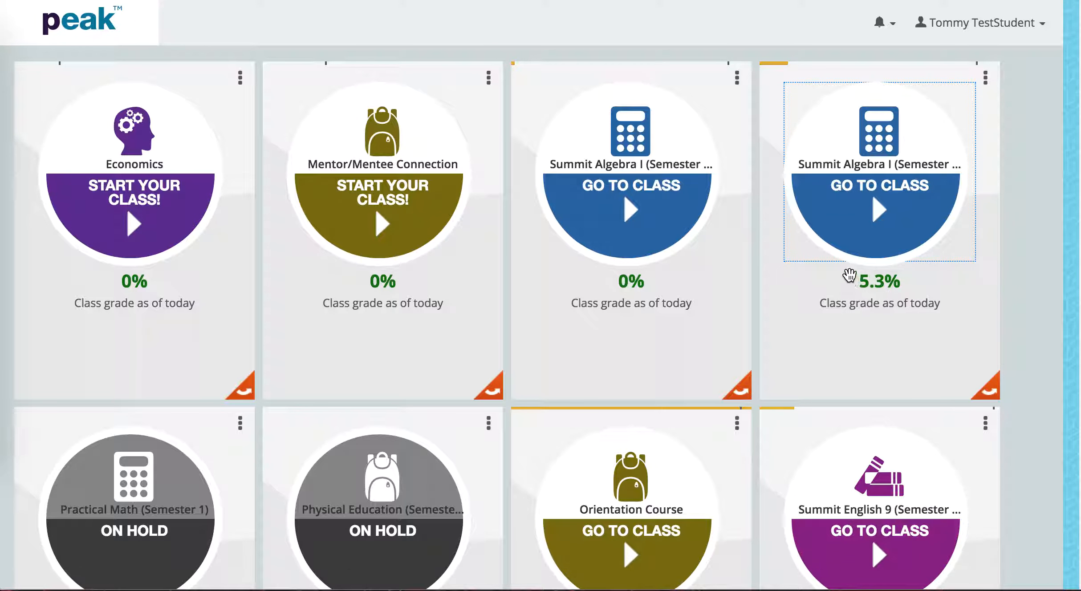
mouse_move(878, 244)
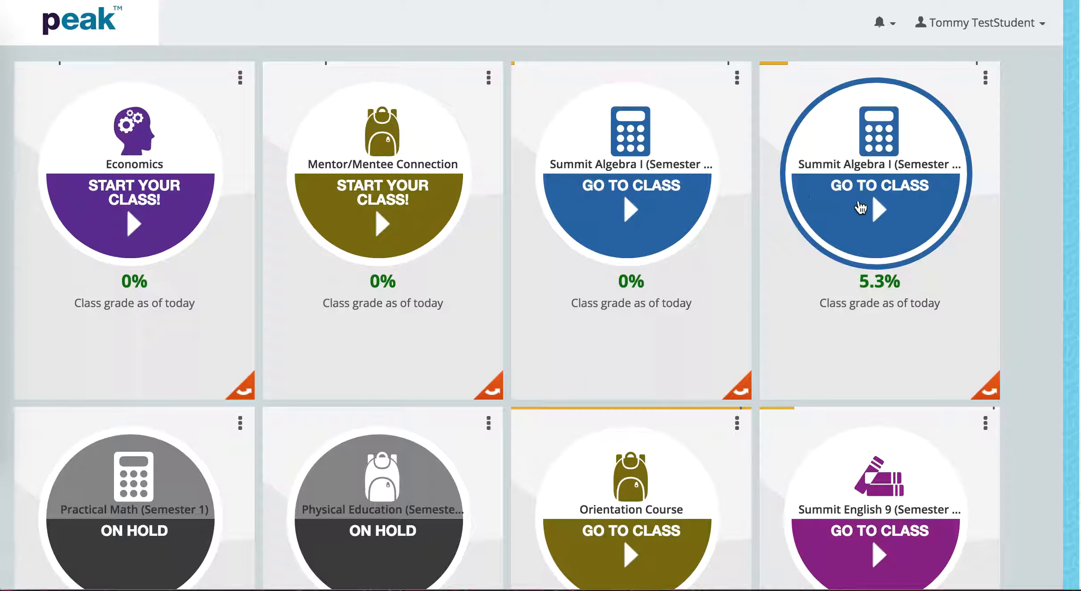
Step: Enter the Summit Algebra I class showing 5.3% and go to its Grades page
click(879, 210)
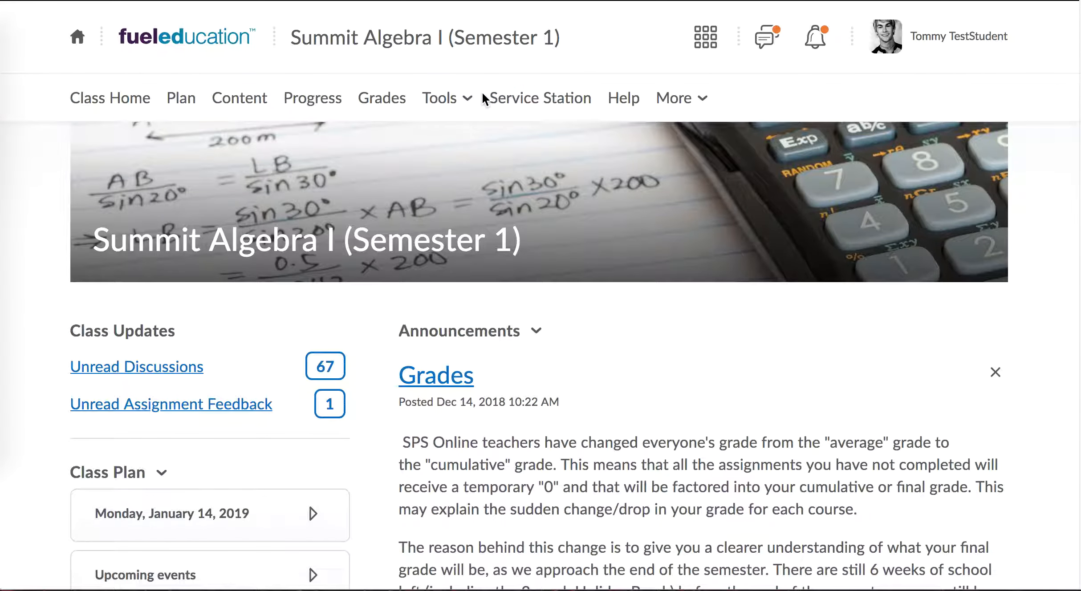
click(381, 98)
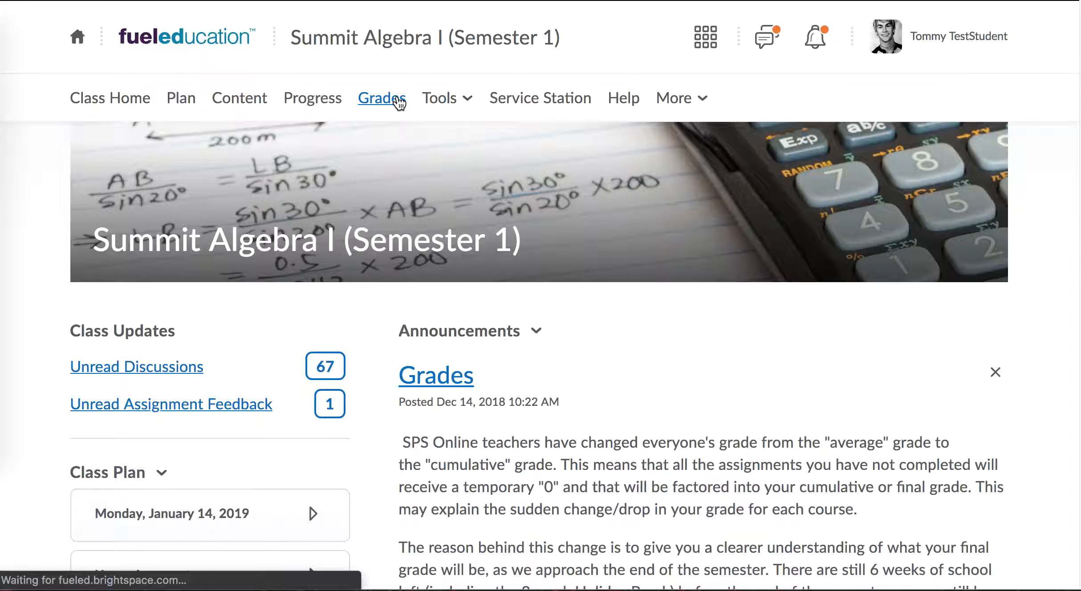
click(382, 98)
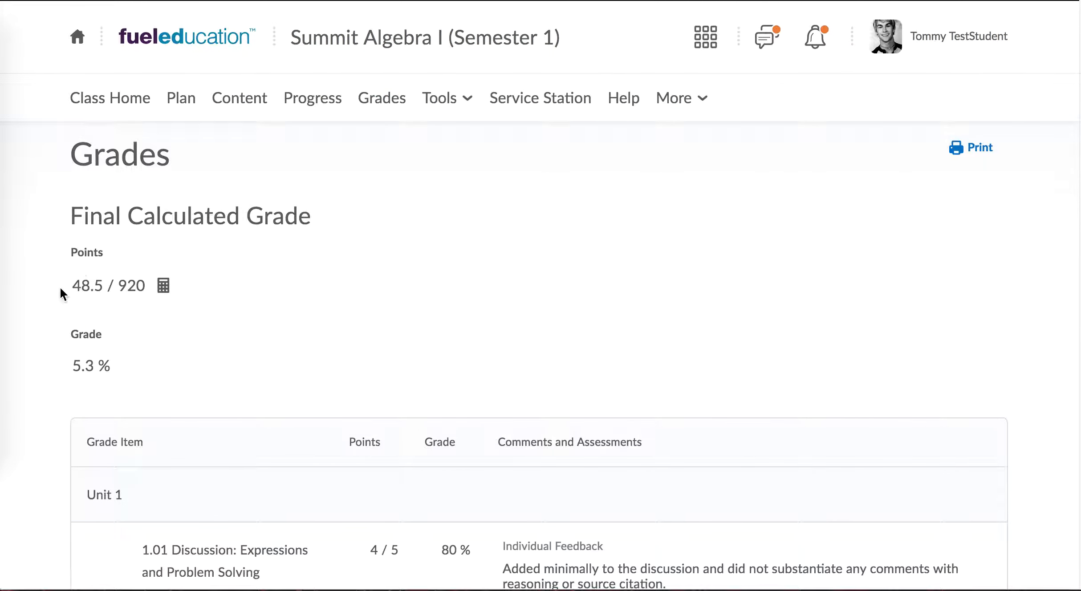
mouse_move(268, 339)
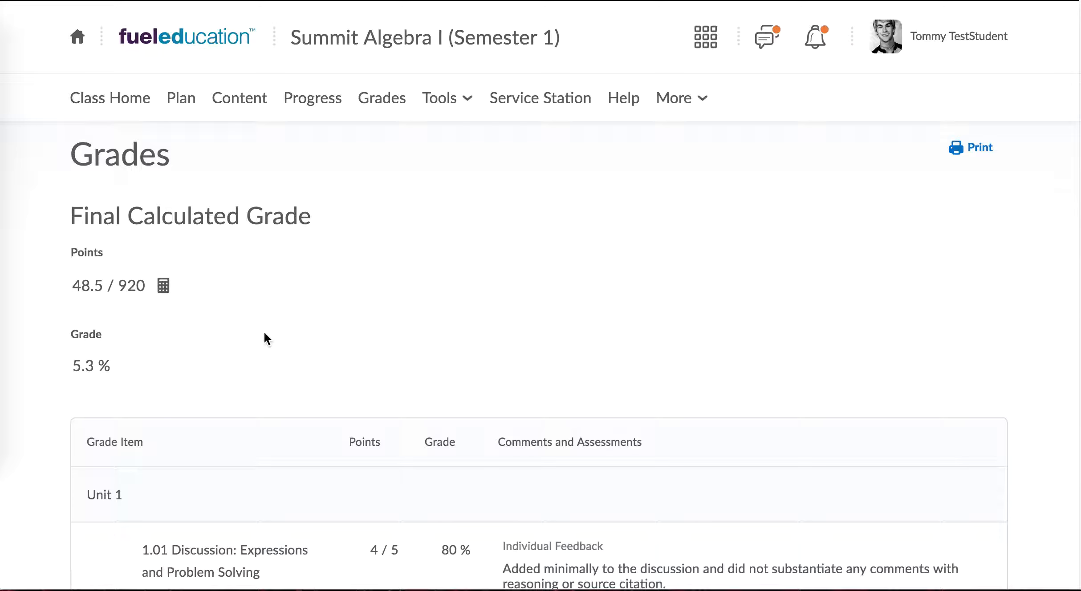
Step: Scroll through the Final Calculated Grade (48.5/920, 5.3%) and the Unit 1 grade items with feedback
scroll(down, 3)
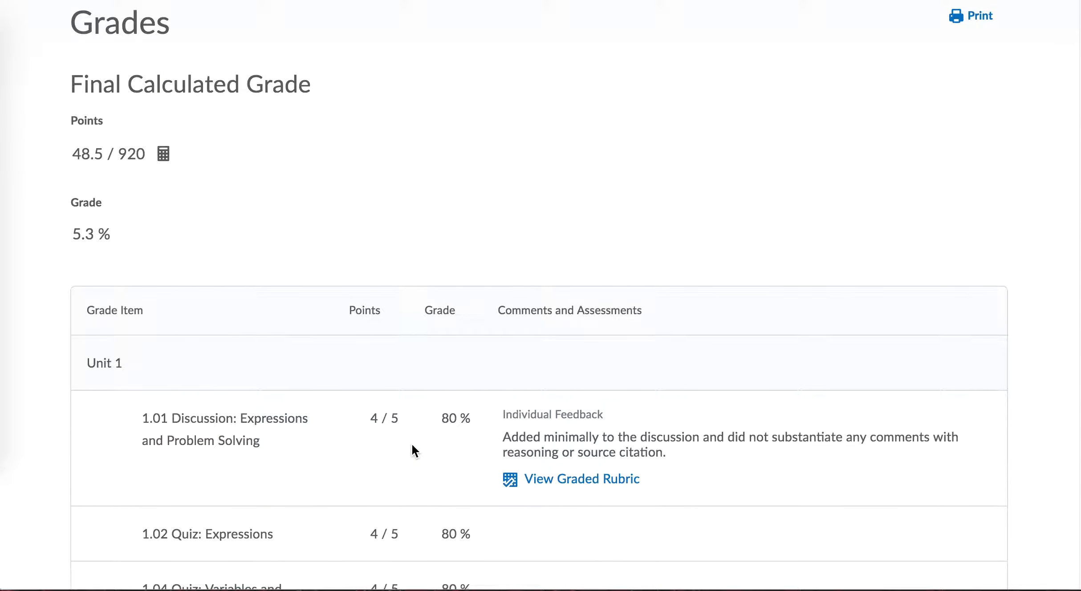
mouse_move(371, 453)
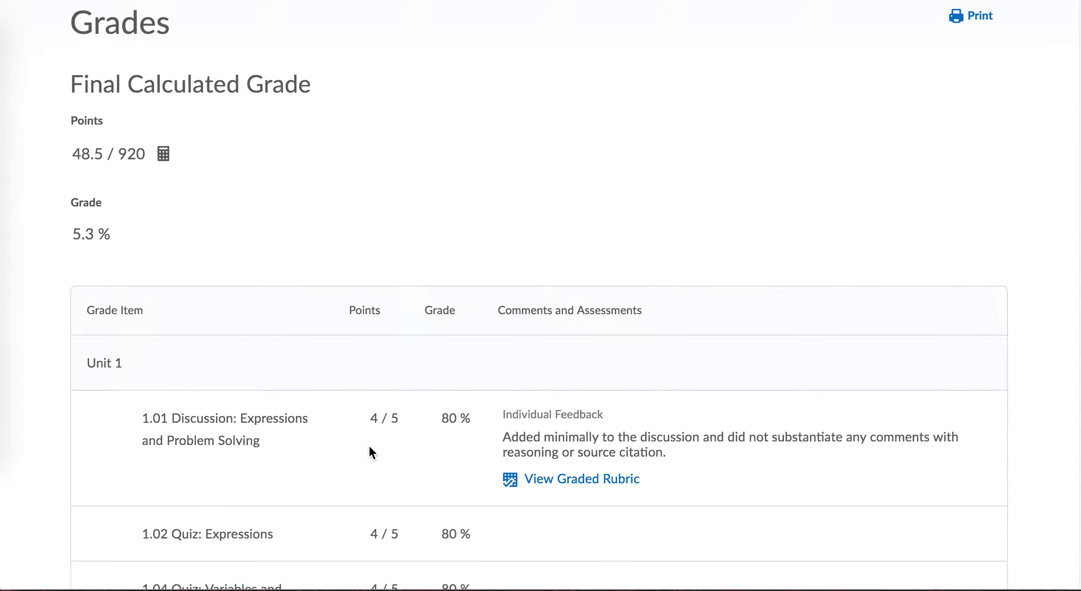
mouse_move(365, 434)
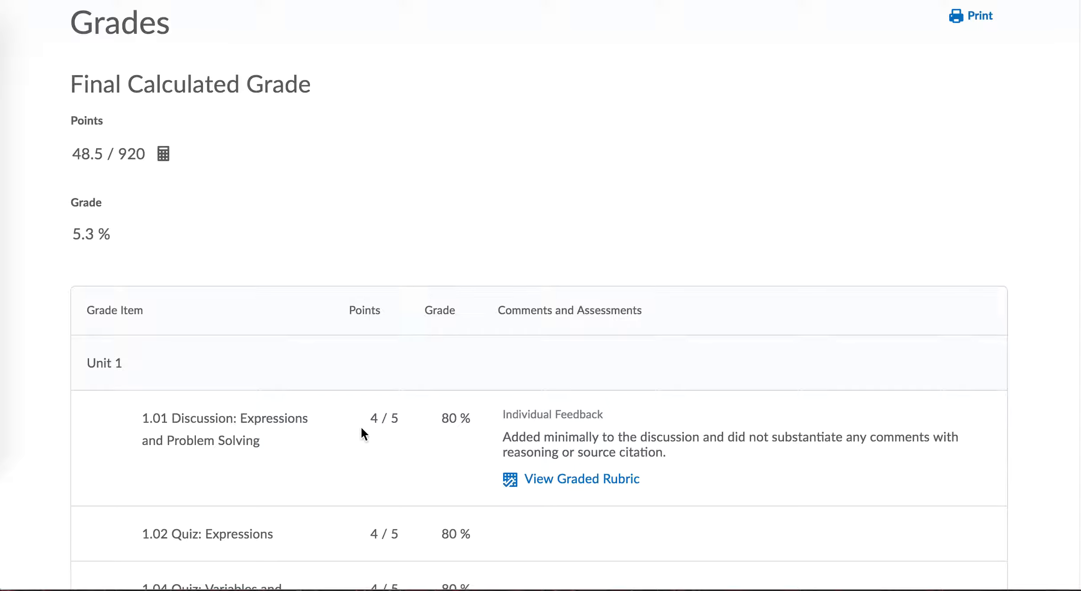
mouse_move(368, 448)
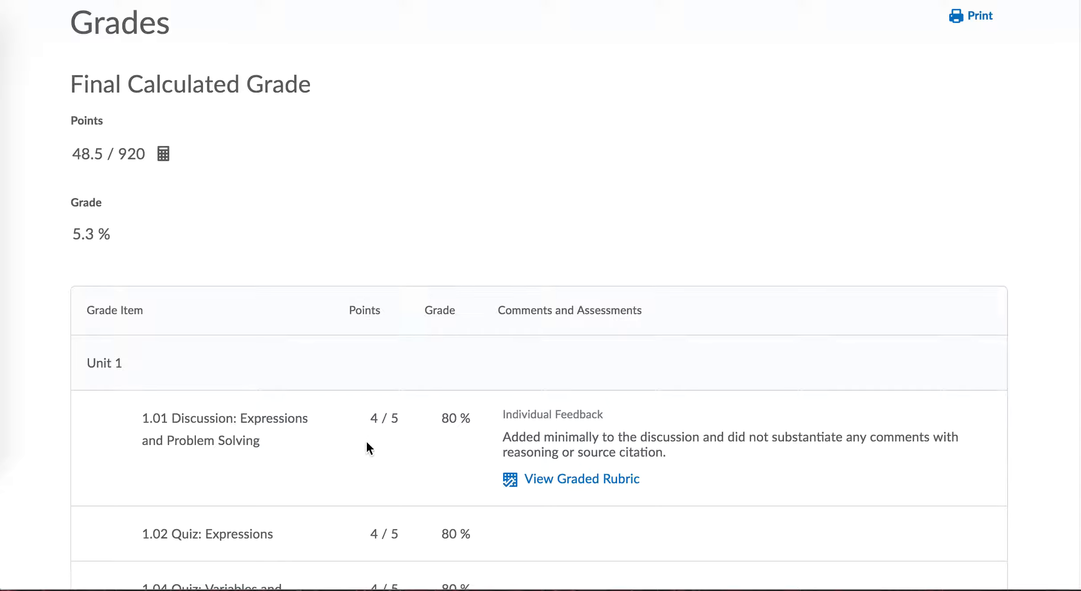
mouse_move(405, 425)
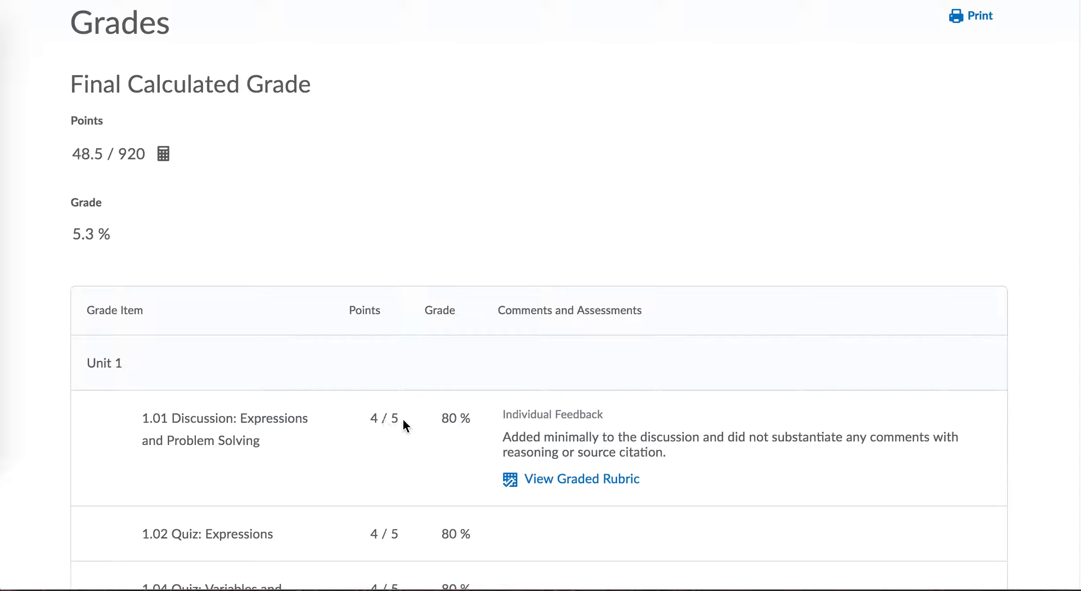
scroll(down, 3)
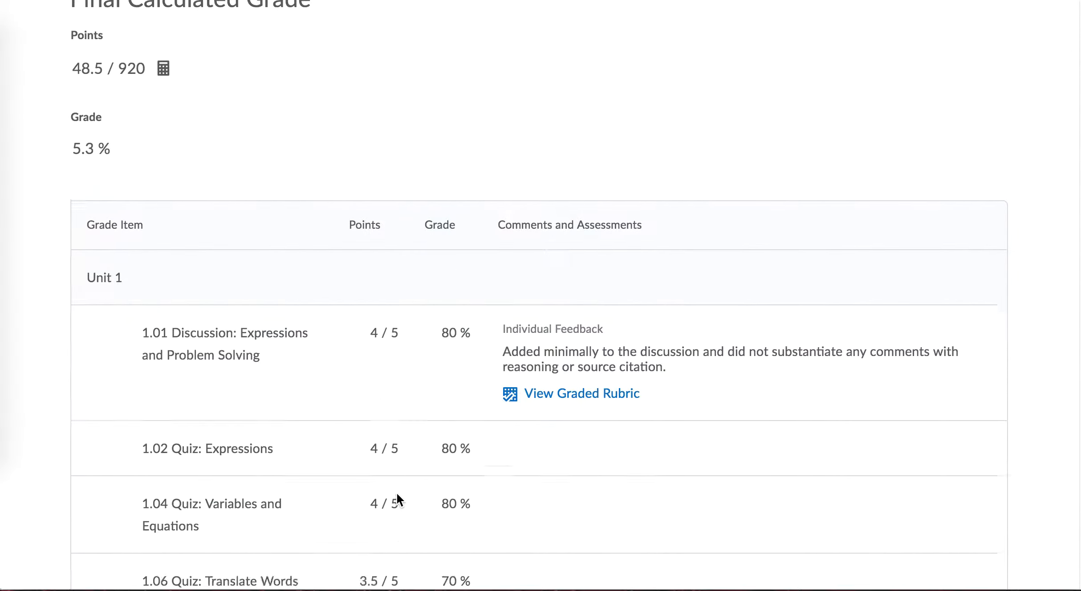
scroll(down, 3)
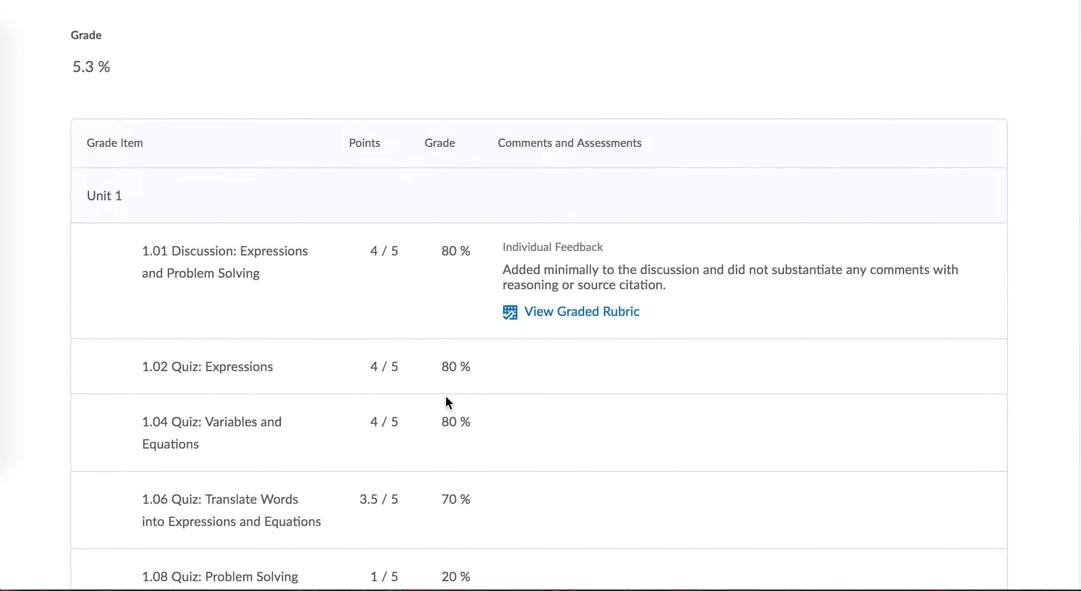
scroll(down, 3)
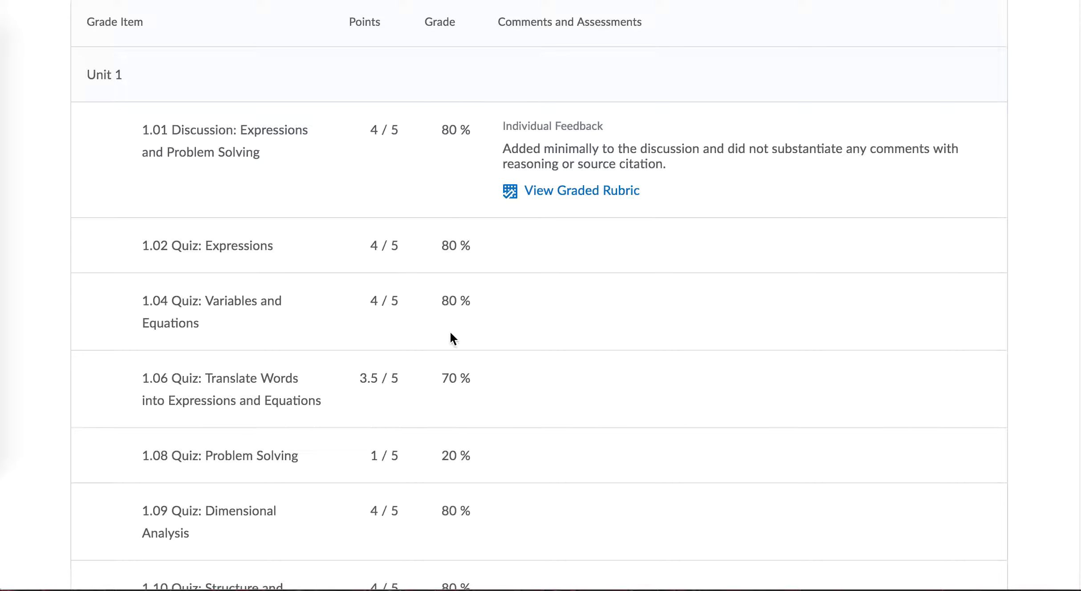
scroll(down, 3)
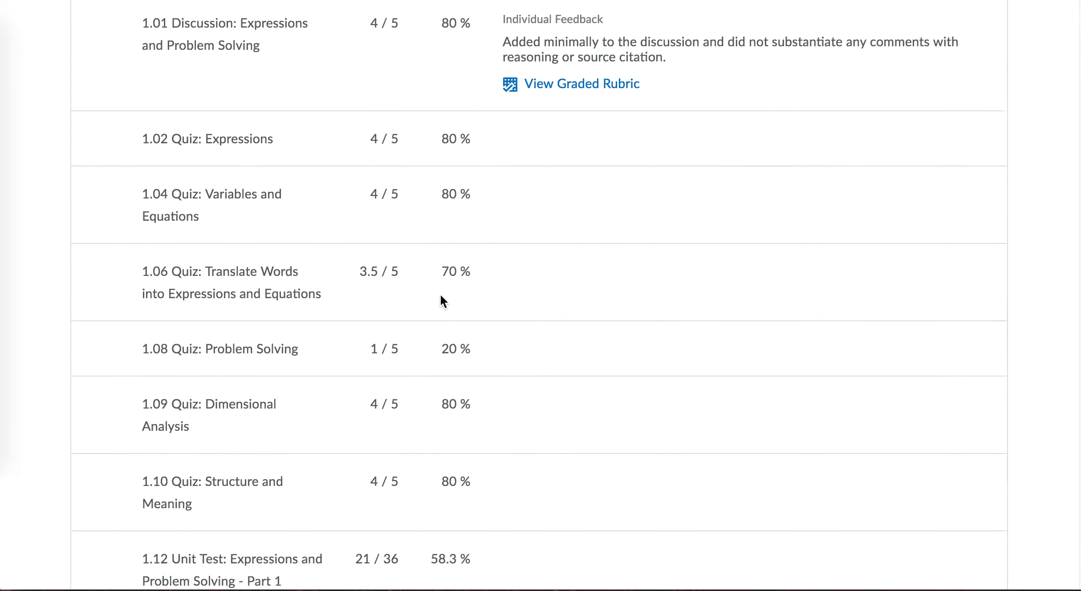
mouse_move(442, 448)
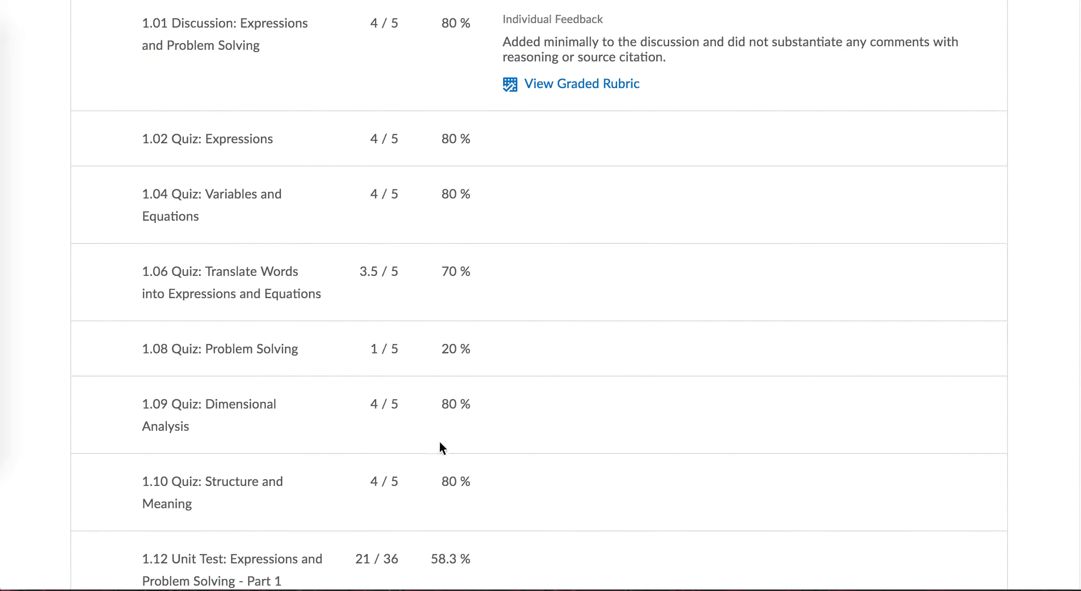
scroll(down, 3)
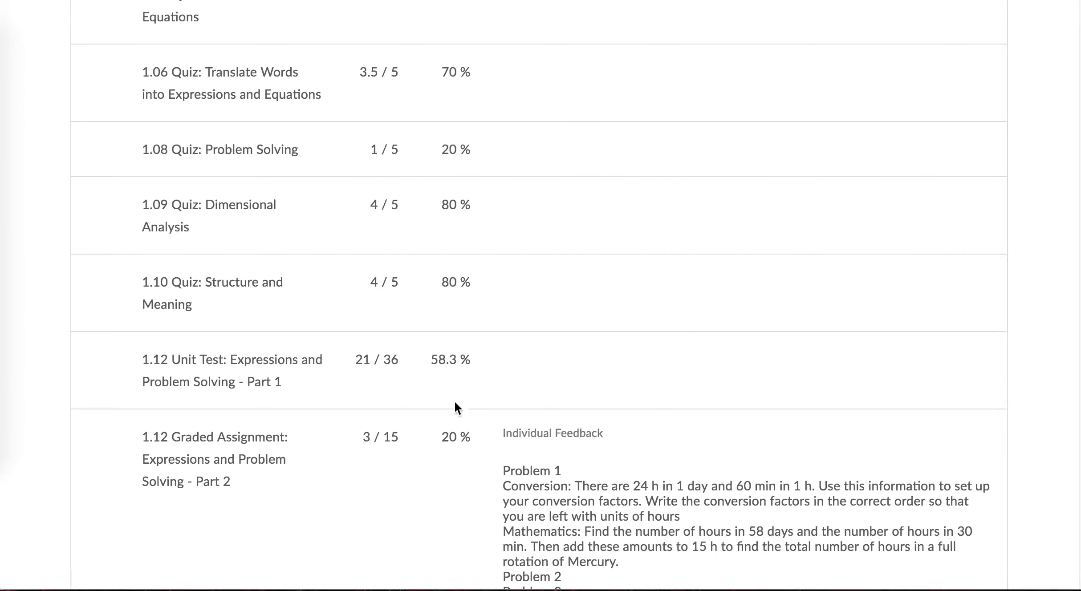
mouse_move(458, 454)
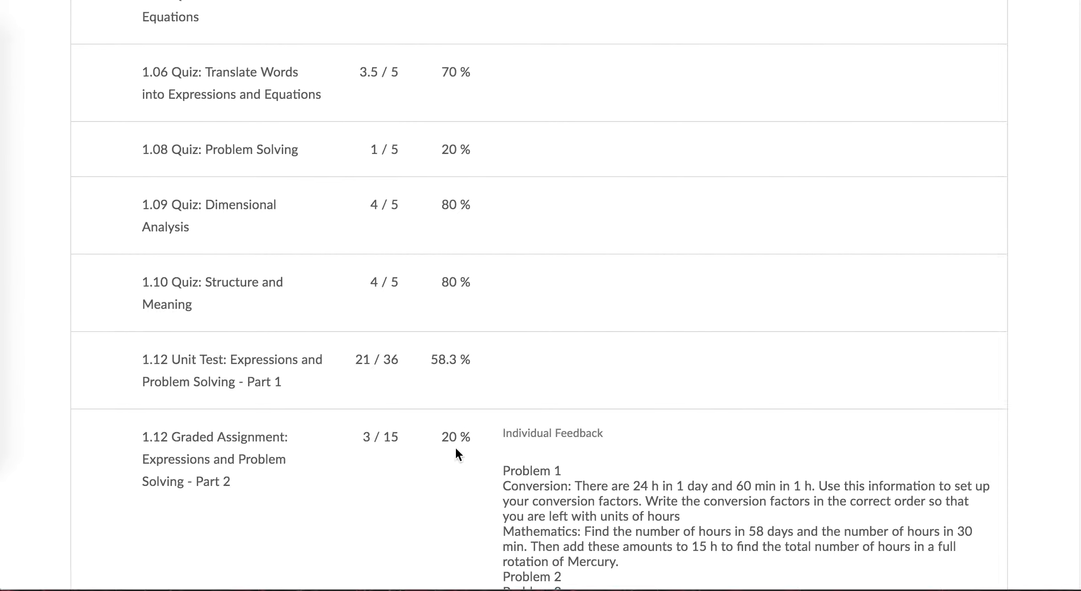
scroll(down, 3)
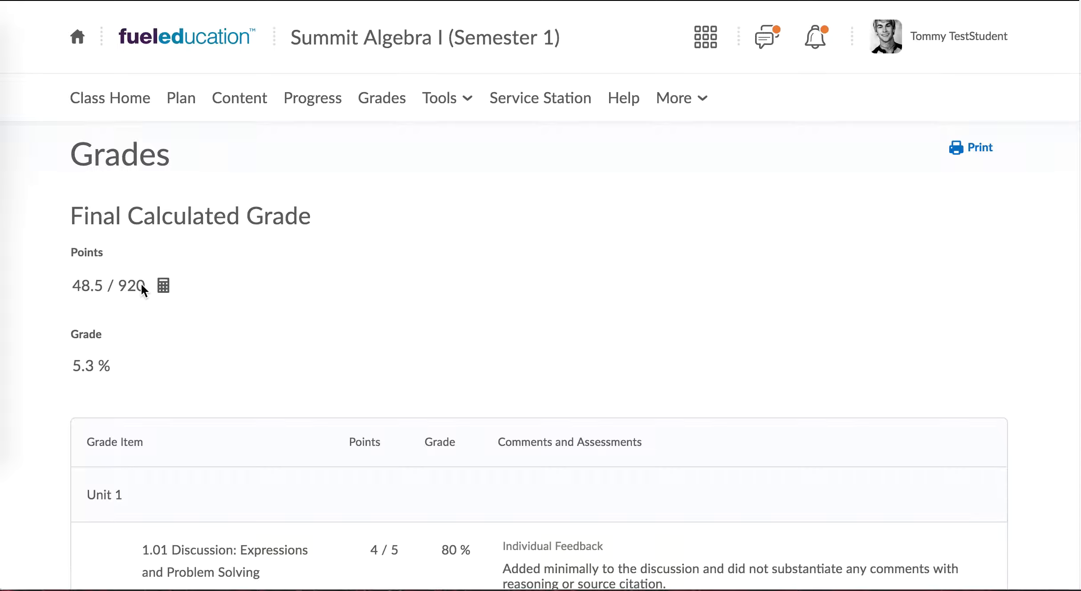
mouse_move(159, 281)
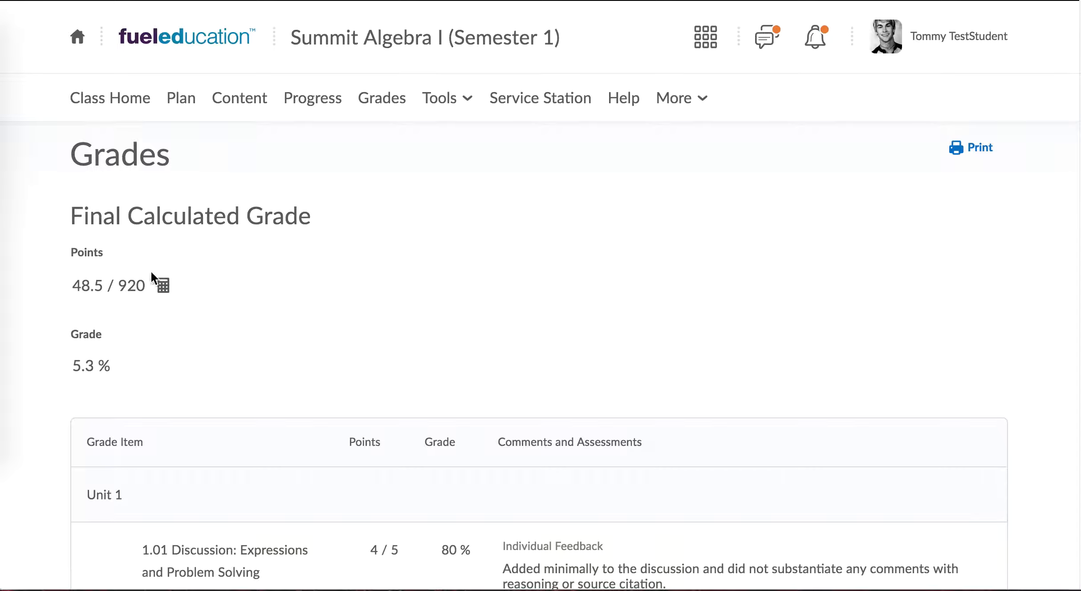
mouse_move(93, 300)
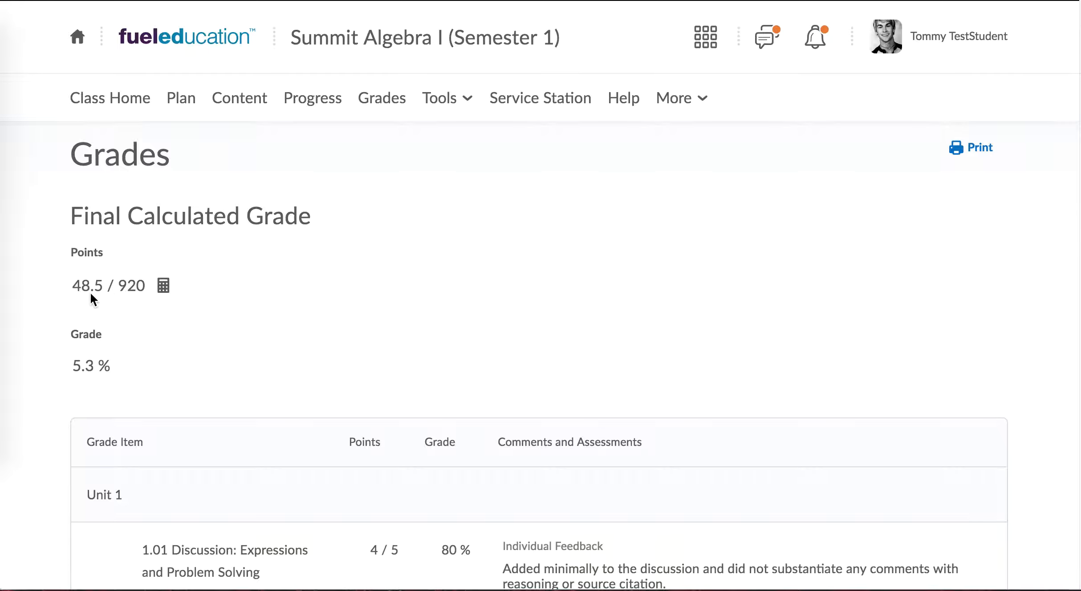
scroll(down, 3)
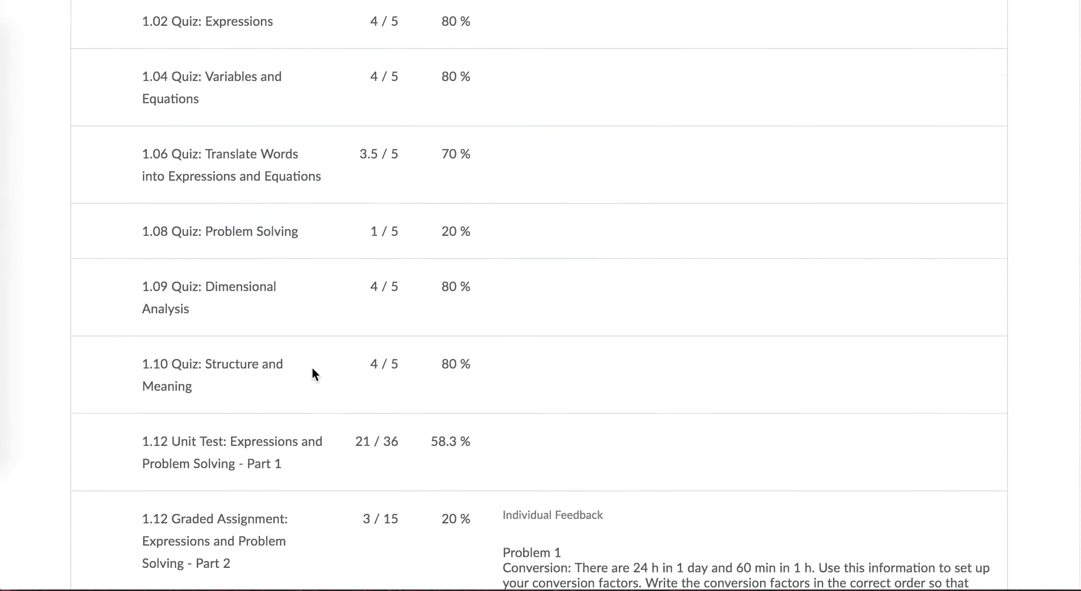
scroll(down, 3)
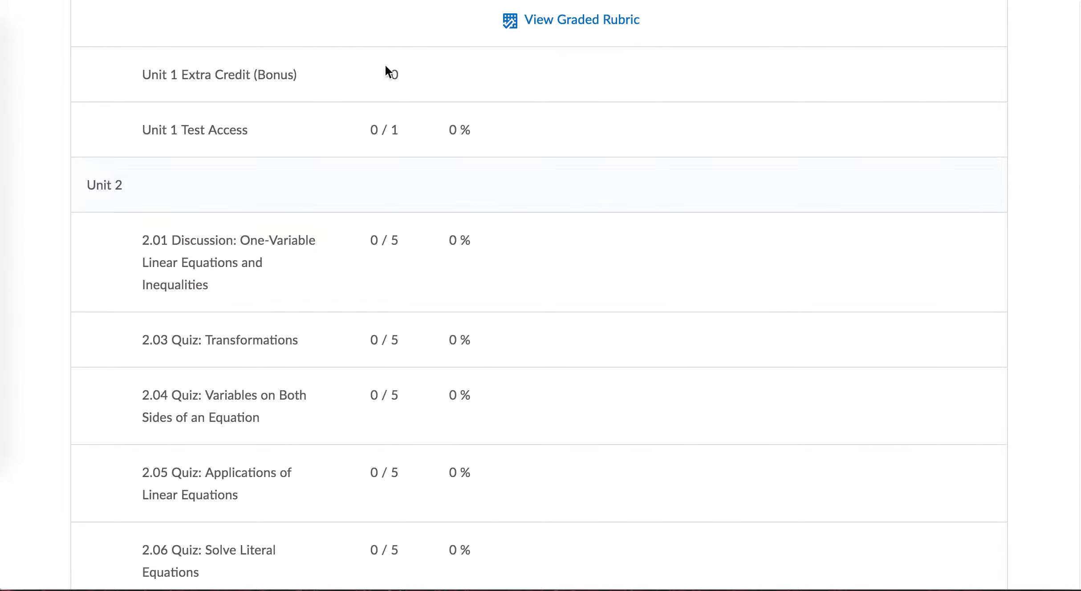
mouse_move(377, 427)
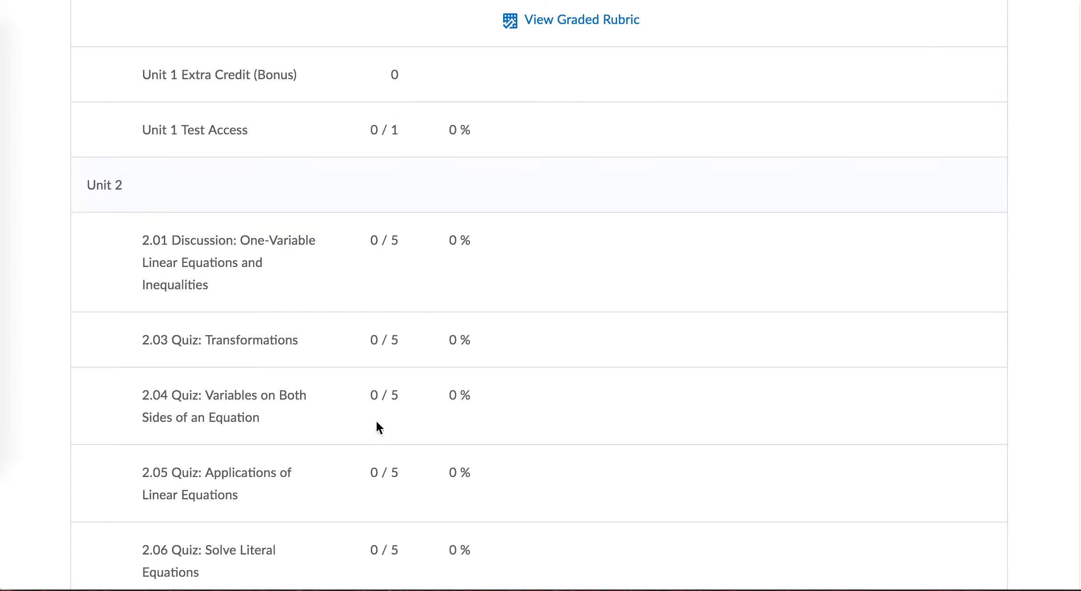
scroll(up, 3)
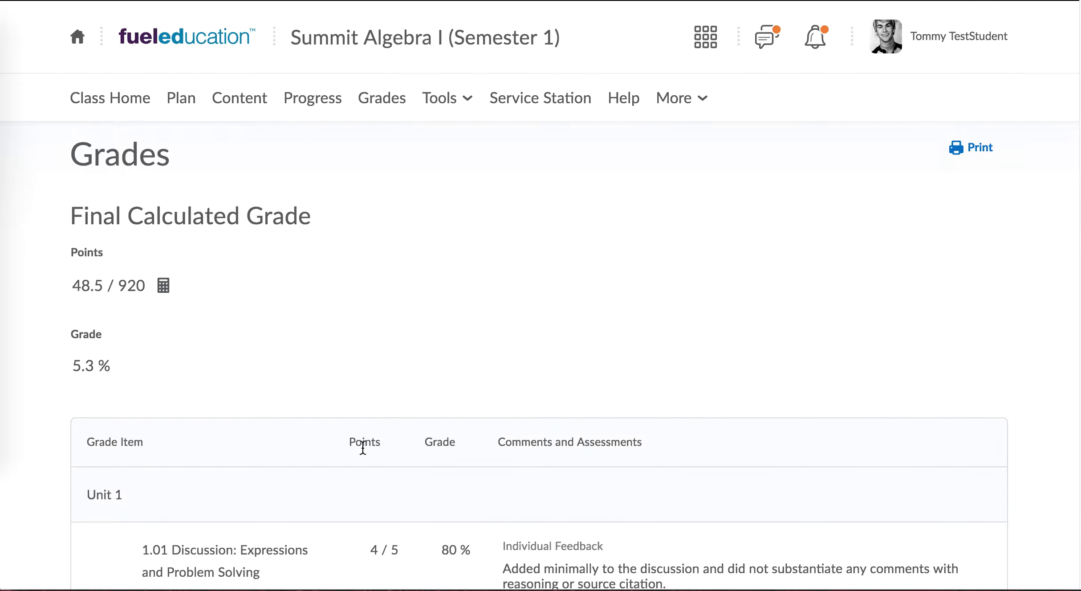
mouse_move(87, 379)
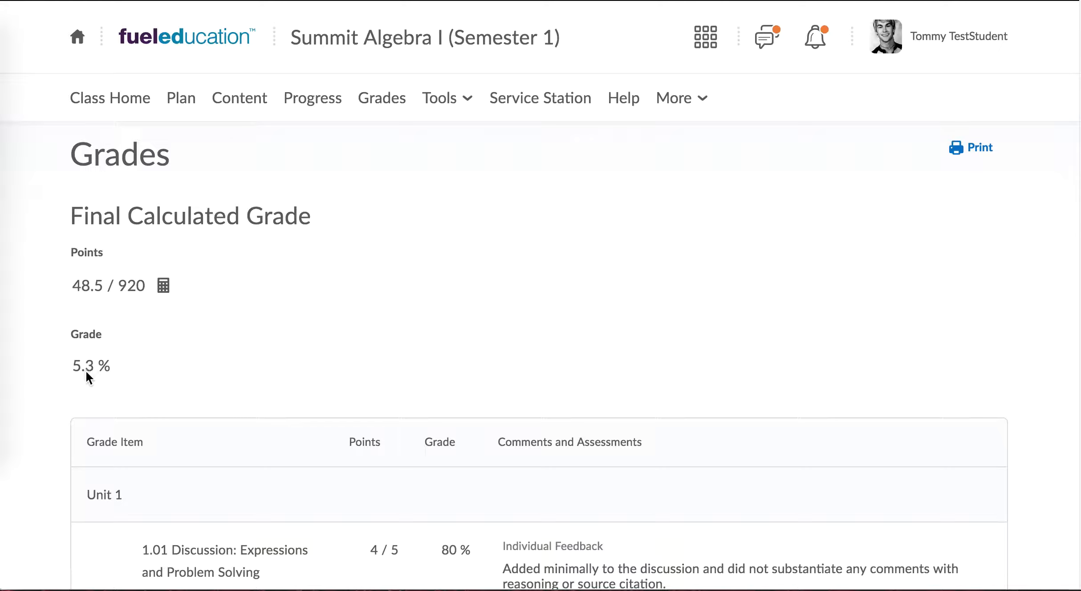
mouse_move(94, 385)
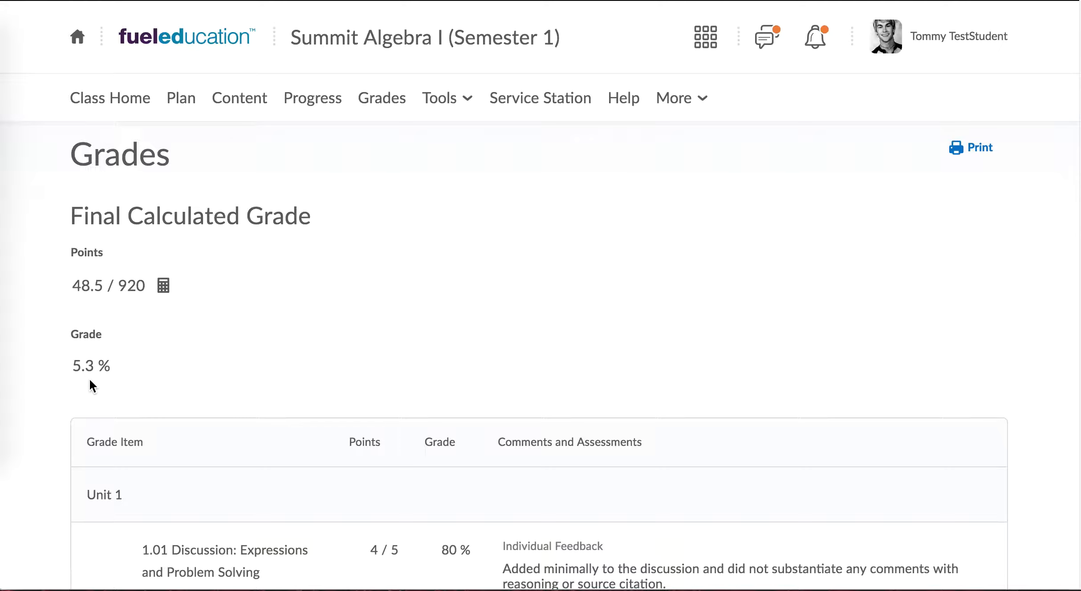
scroll(down, 3)
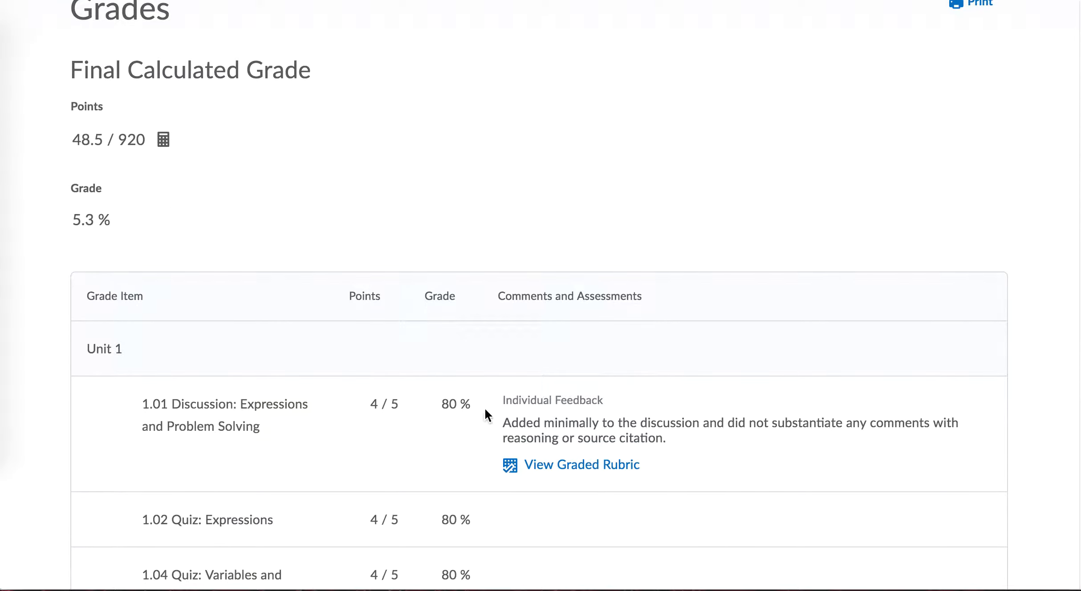
mouse_move(75, 225)
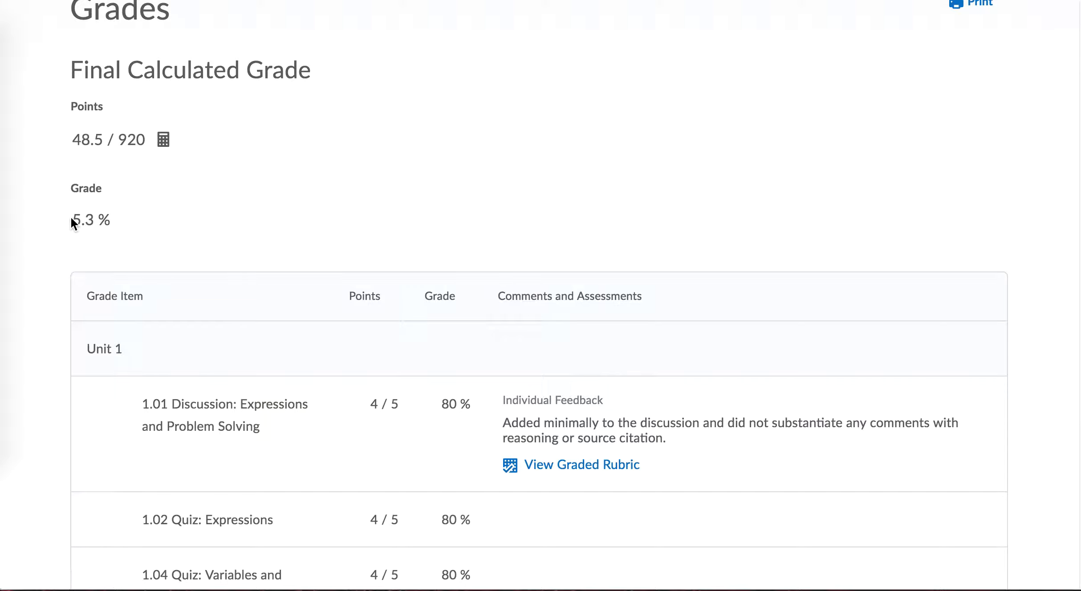
scroll(down, 3)
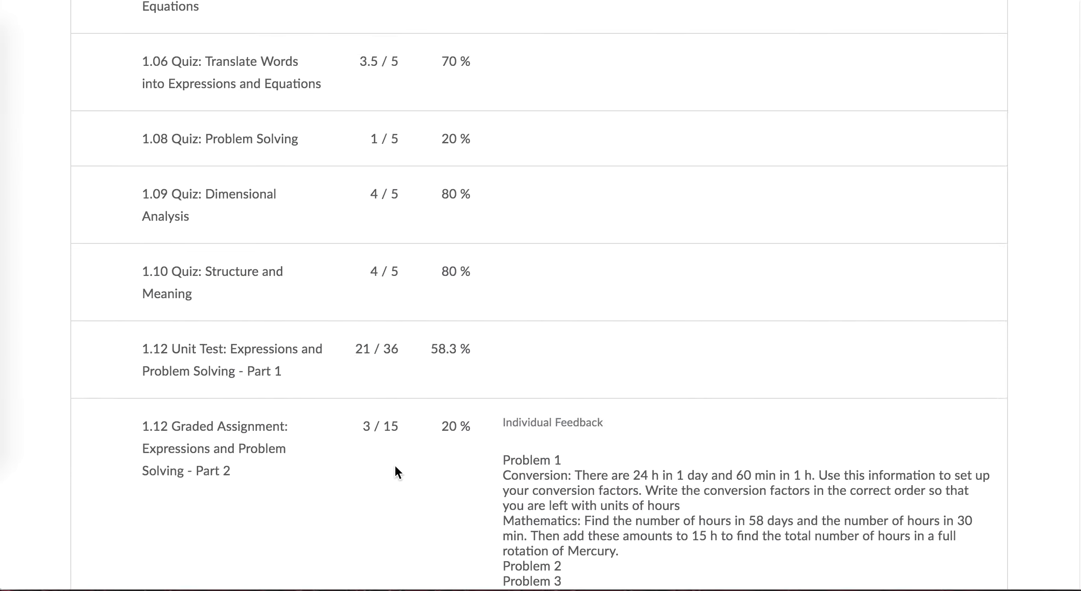
scroll(down, 3)
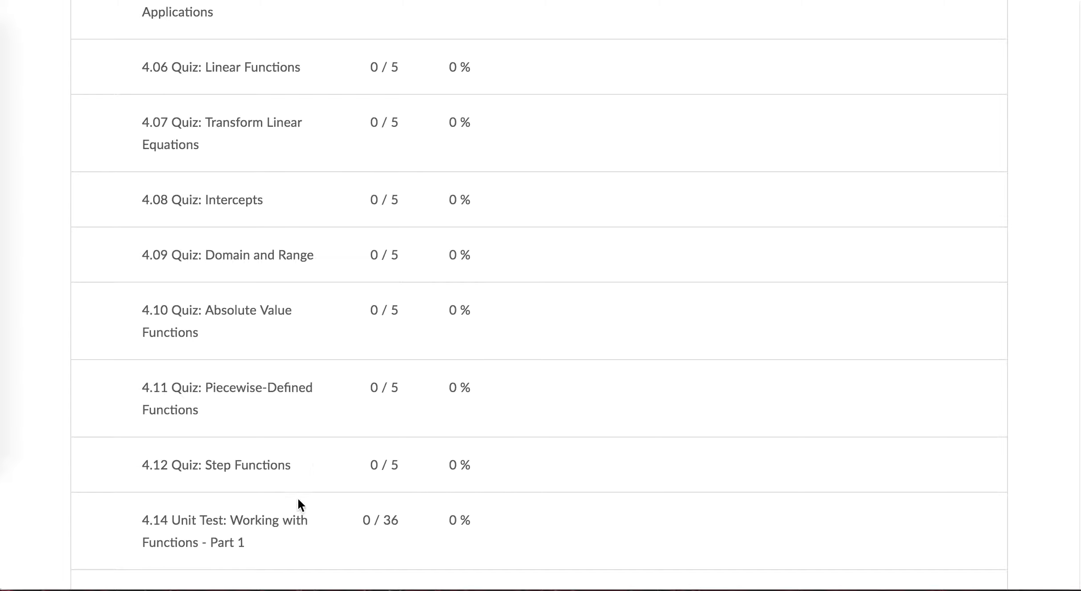
scroll(down, 3)
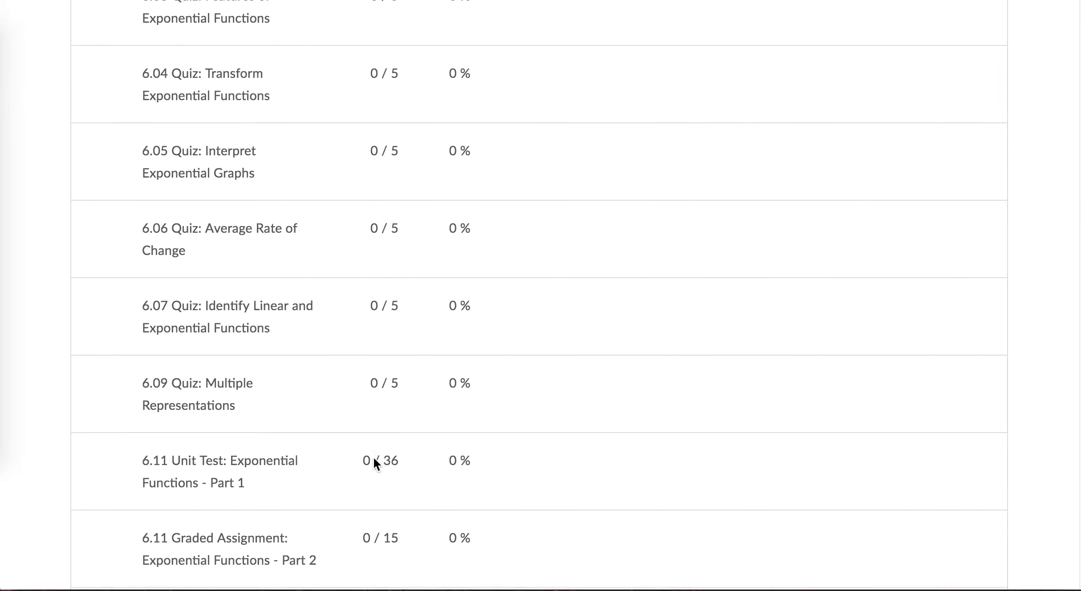
scroll(down, 3)
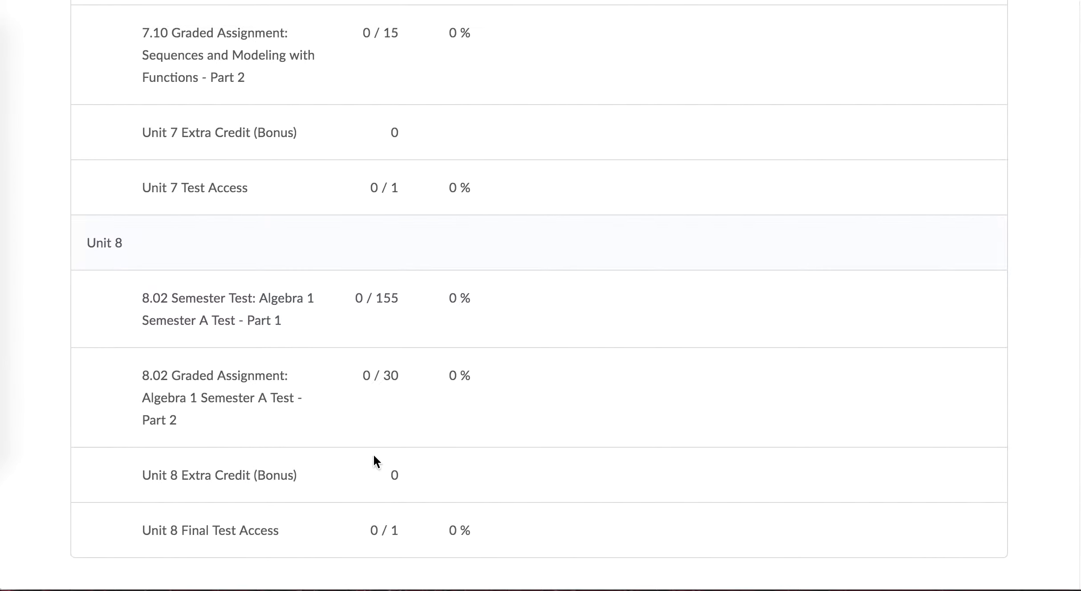
mouse_move(160, 324)
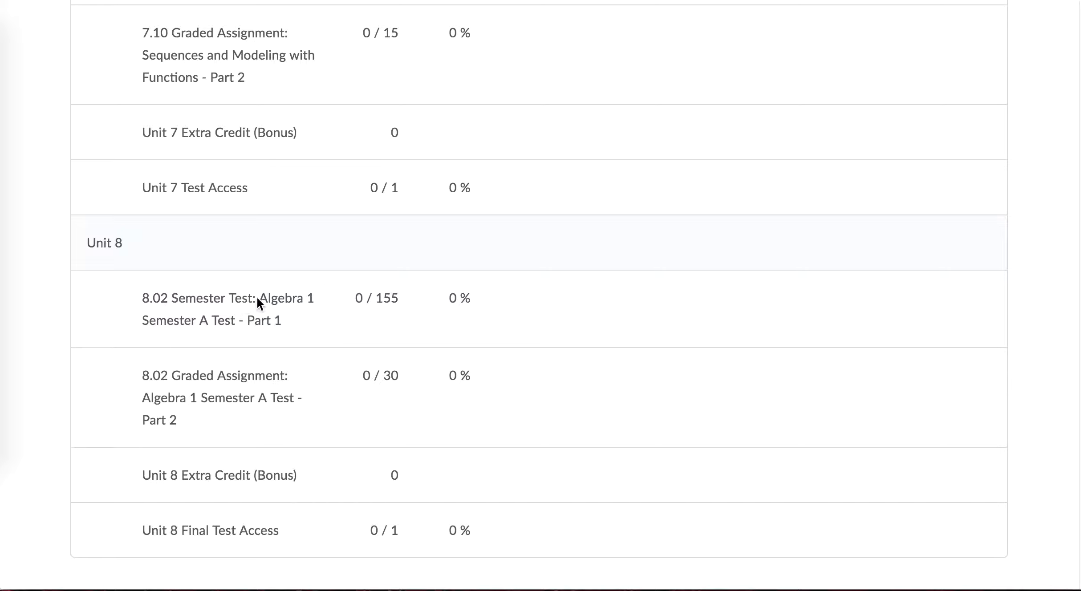
mouse_move(404, 346)
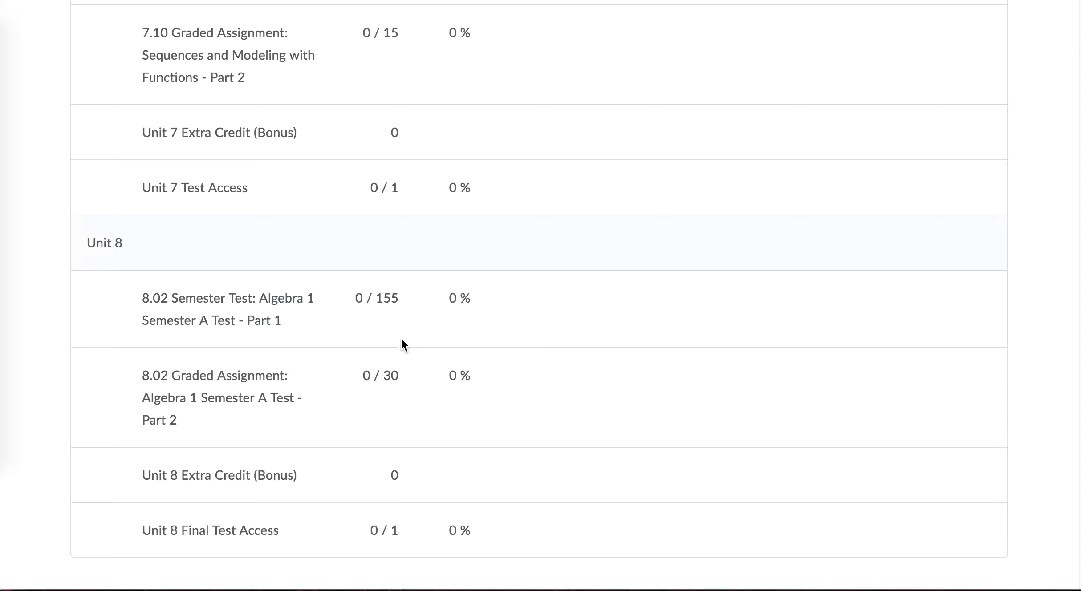
mouse_move(286, 349)
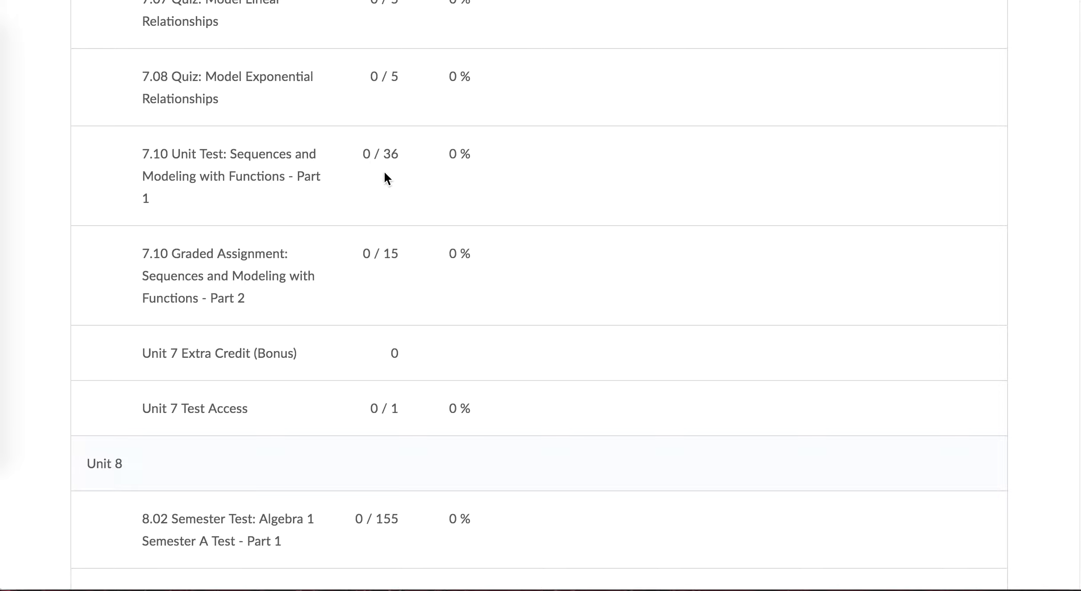
mouse_move(415, 172)
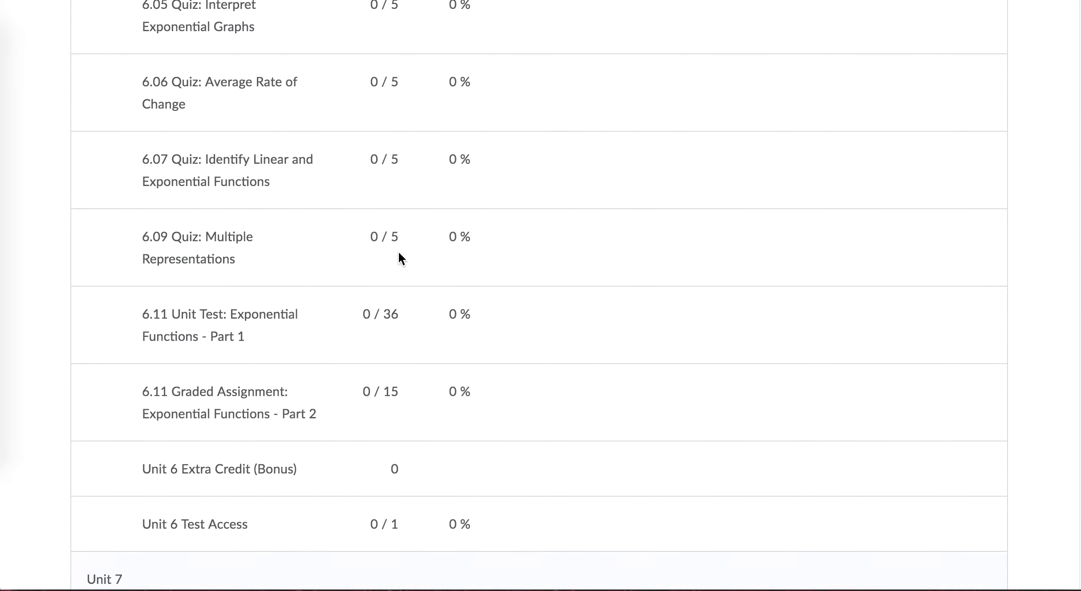
scroll(up, 3)
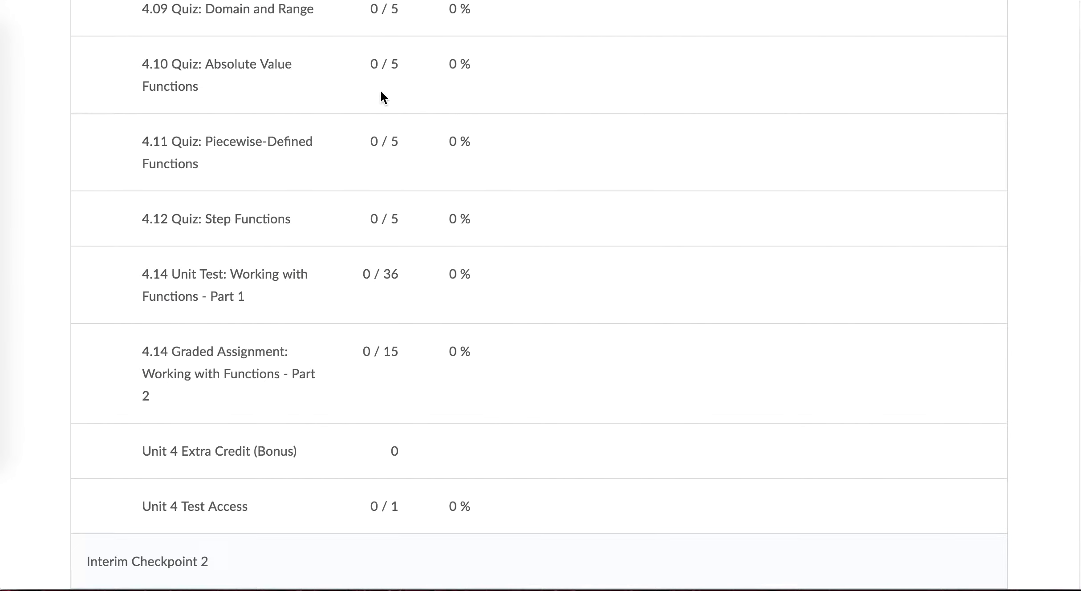
scroll(up, 3)
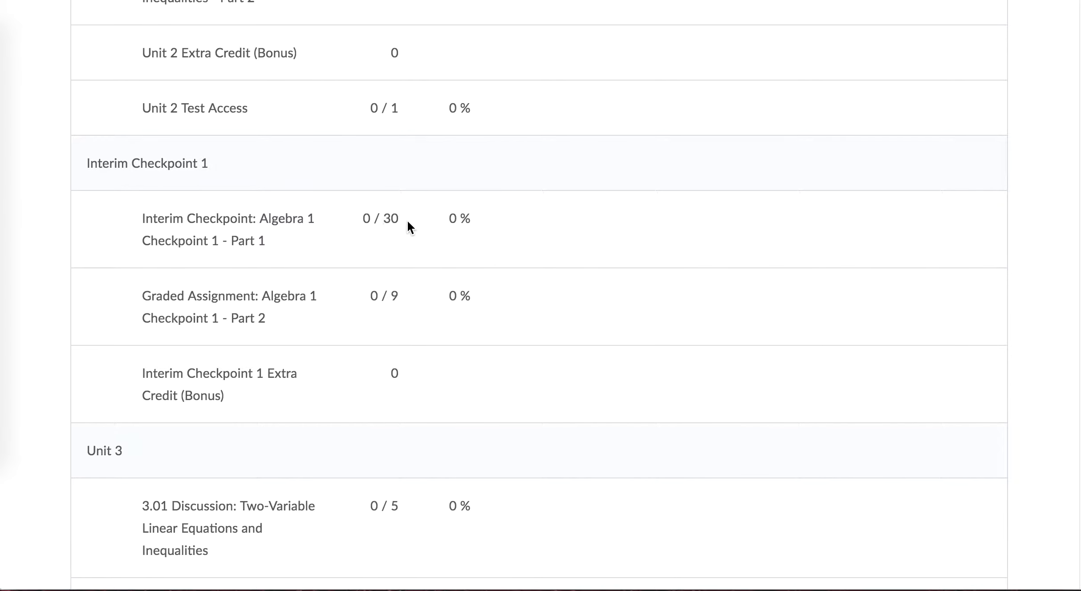
scroll(up, 3)
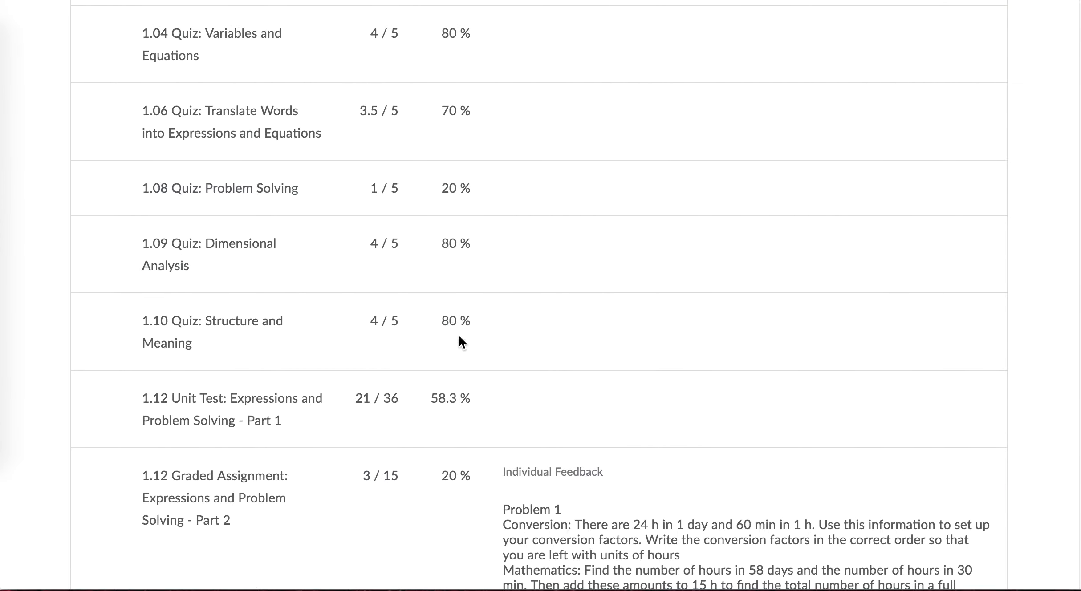
mouse_move(361, 472)
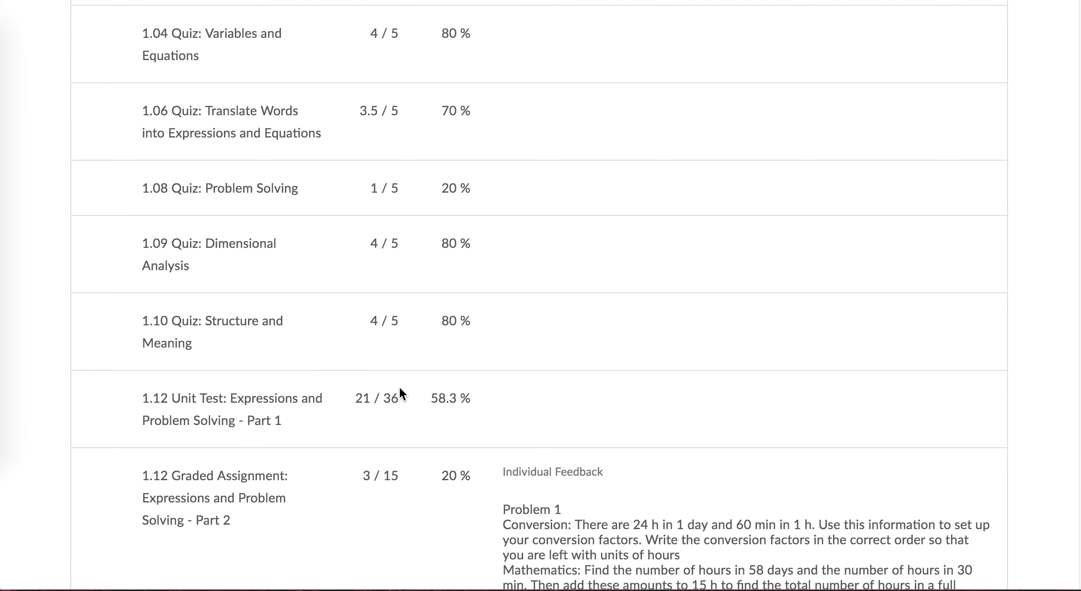
scroll(down, 3)
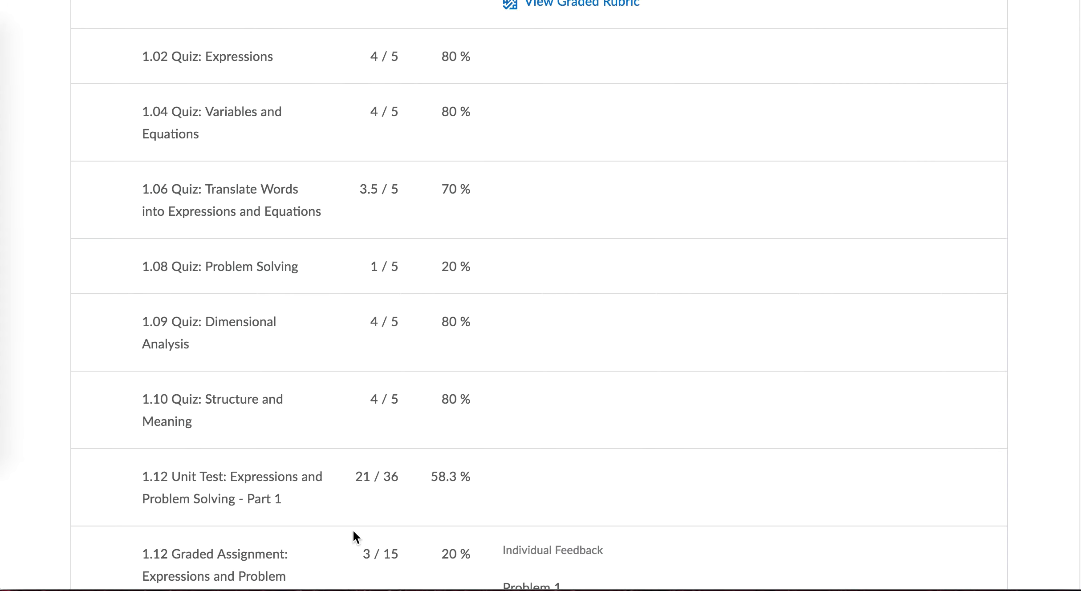
scroll(up, 3)
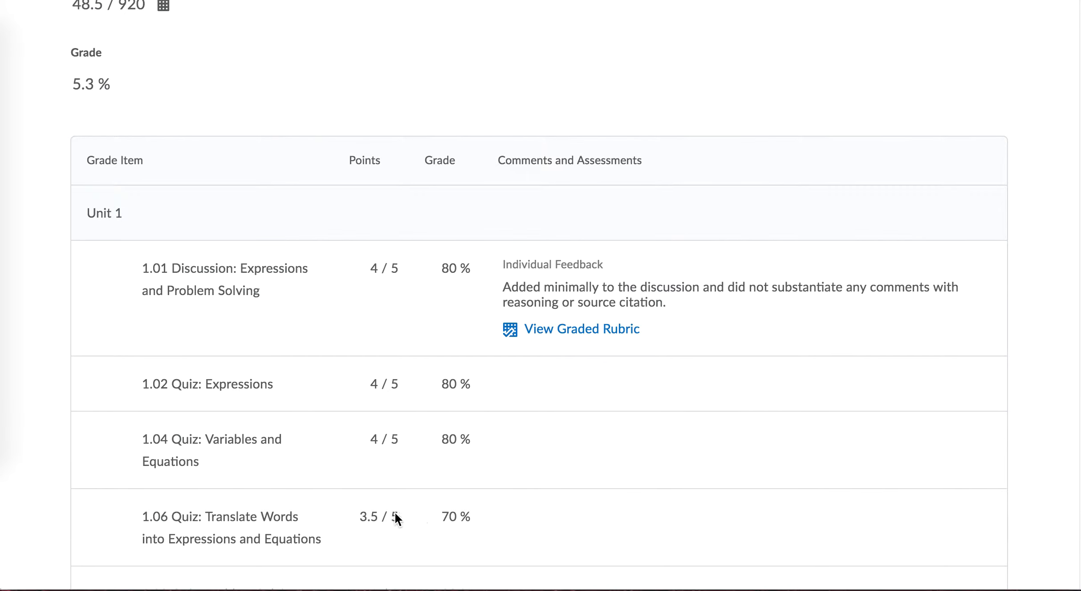
mouse_move(388, 587)
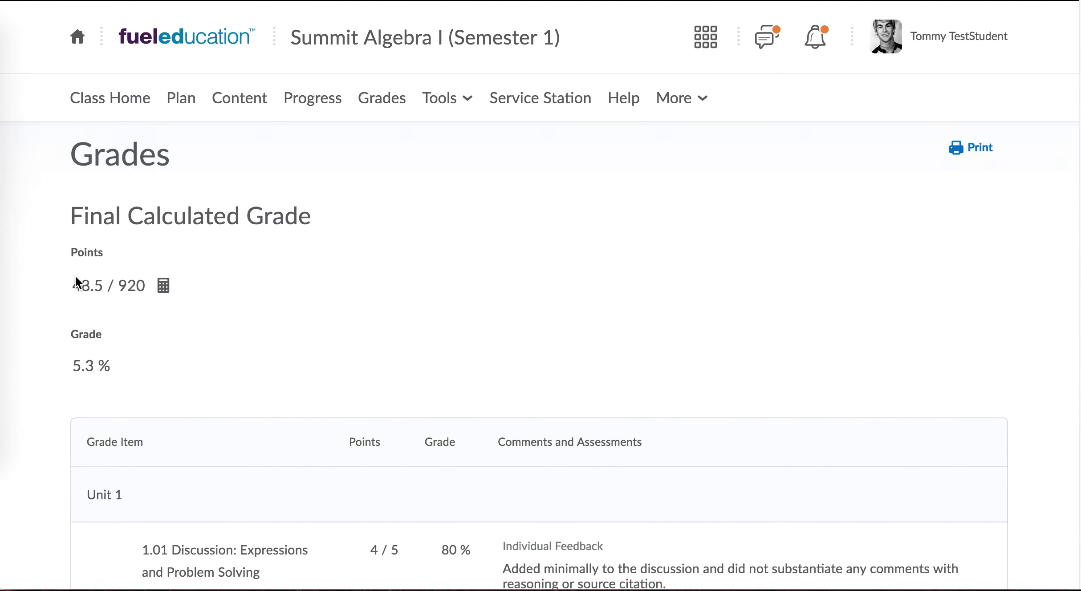
mouse_move(115, 274)
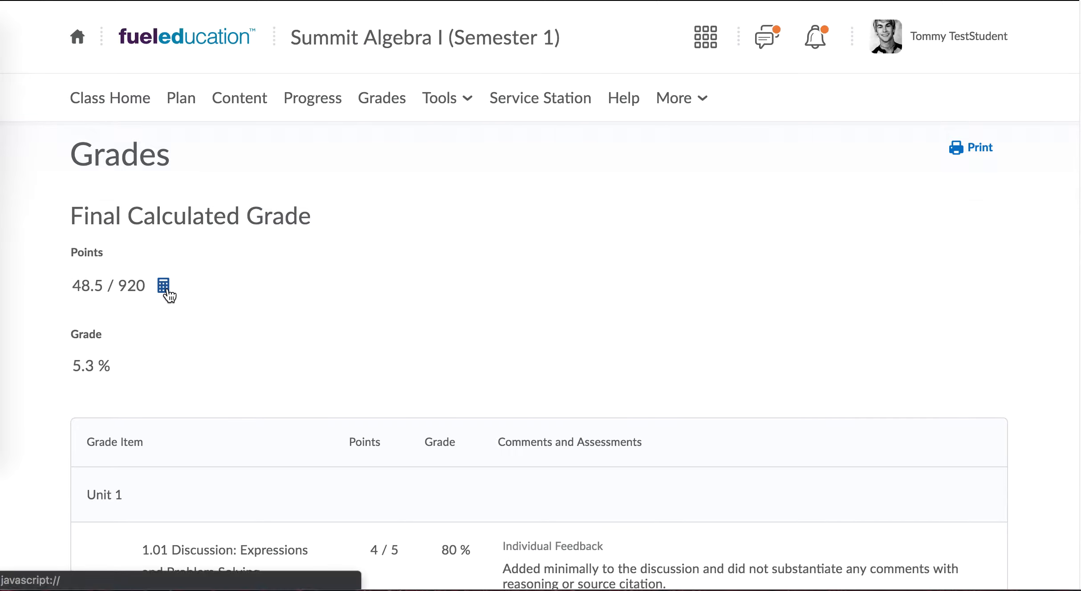
mouse_move(163, 285)
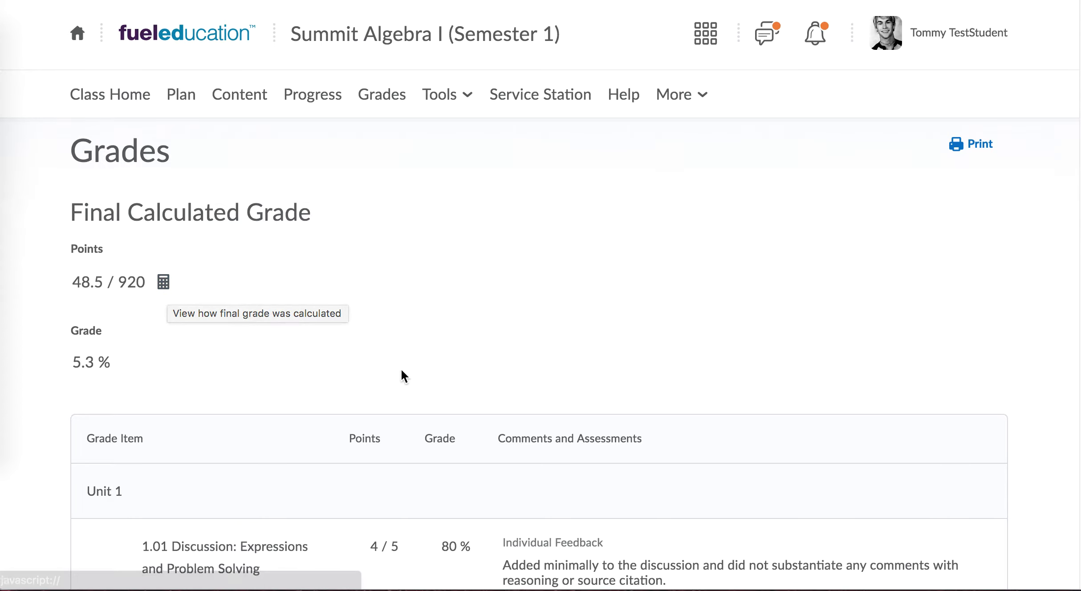
scroll(down, 3)
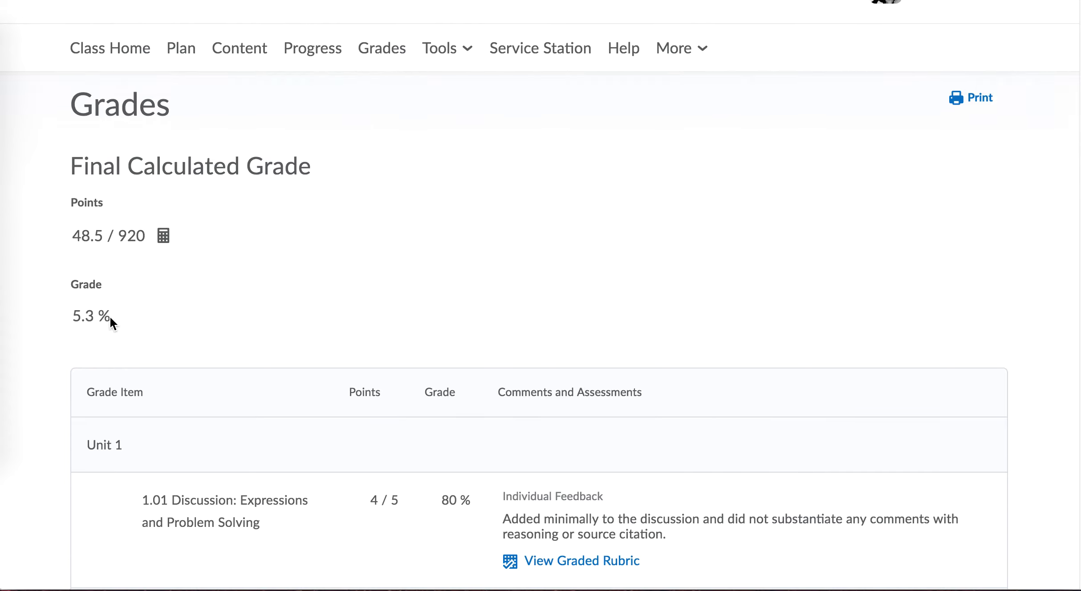
mouse_move(55, 303)
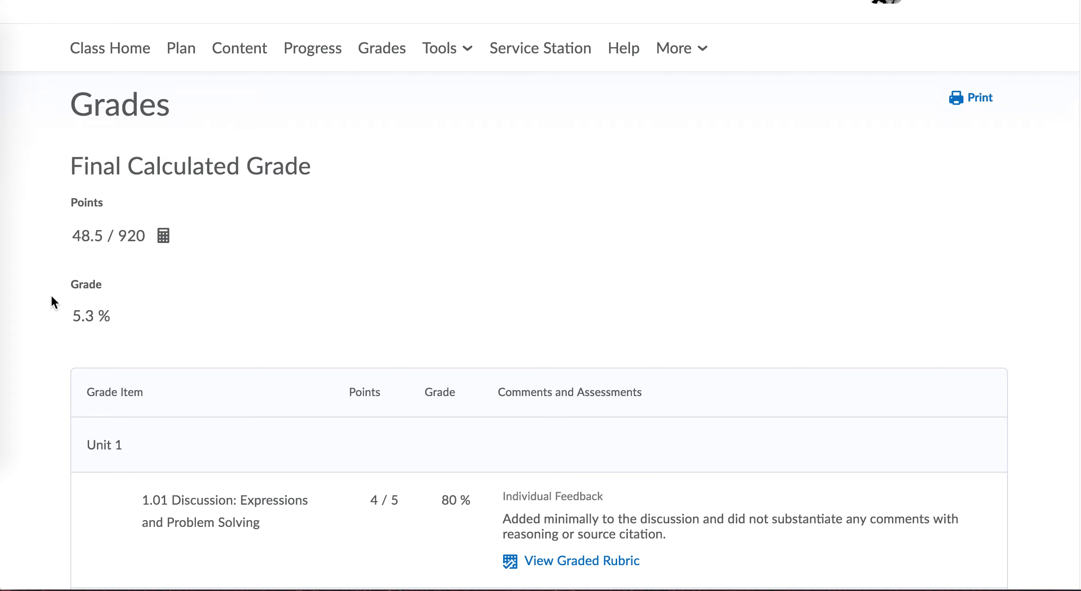